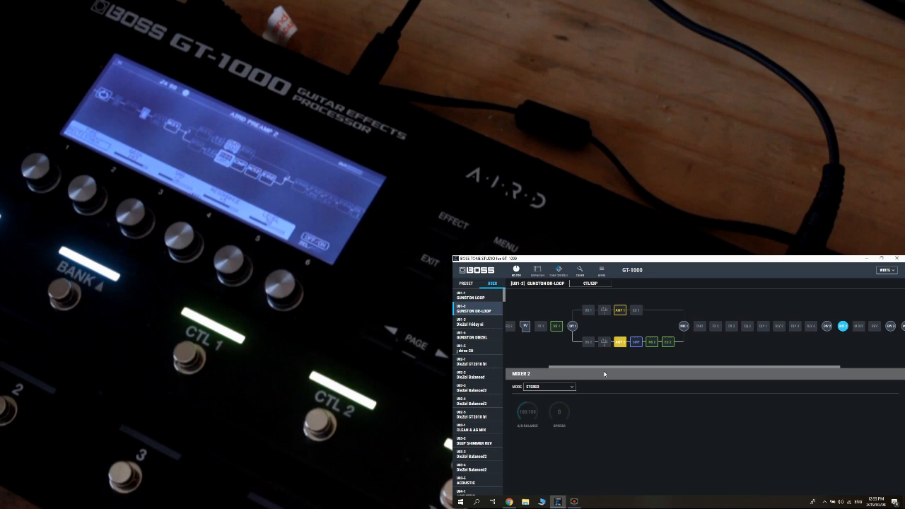
Select the AIRD Preamp 2 block and reveal its STOMPBOX options (Select, Copy to Patch, Write to Stompbox)
left_click(618, 341)
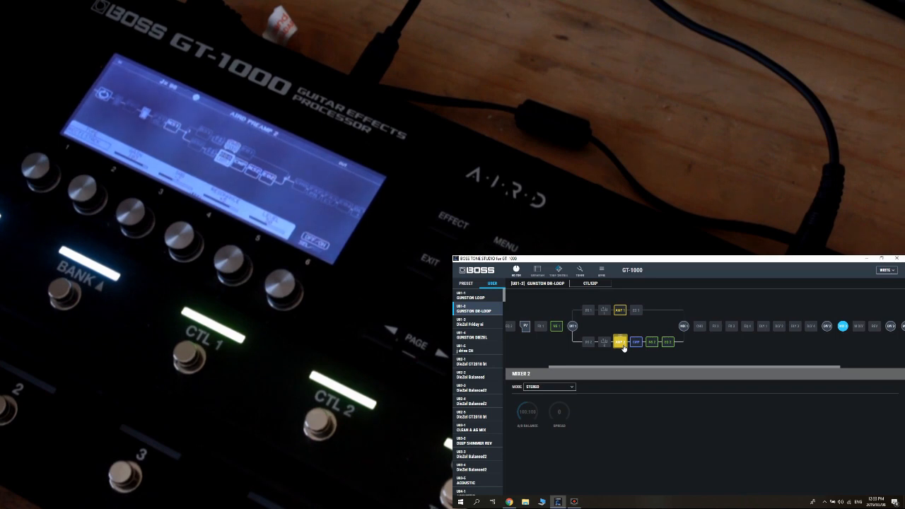
left_click(620, 341)
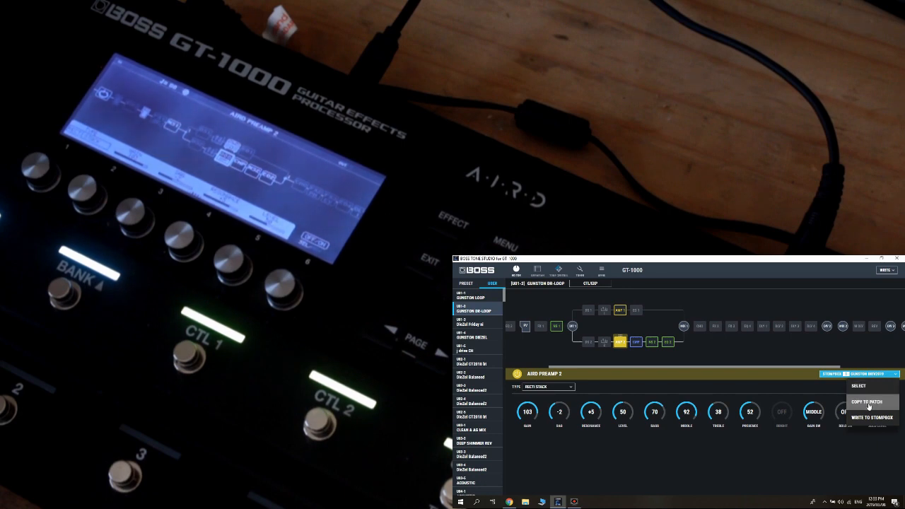
mouse_move(860, 386)
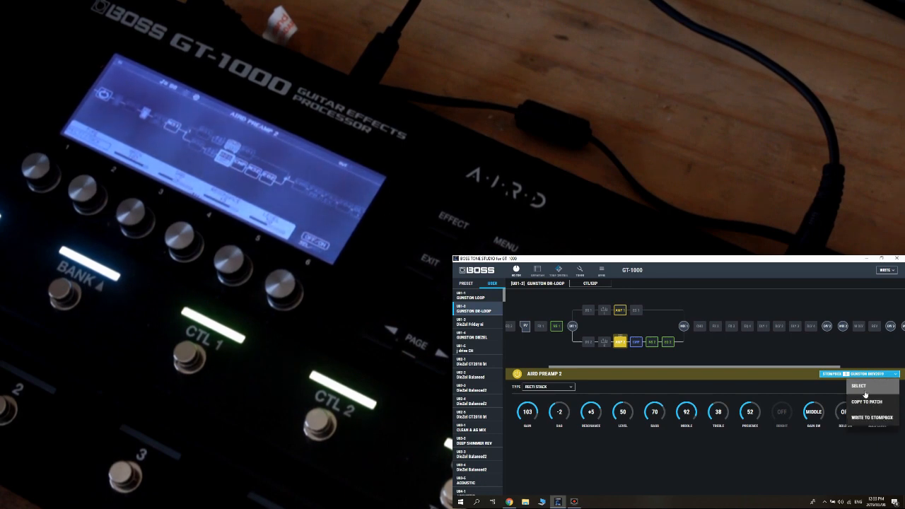